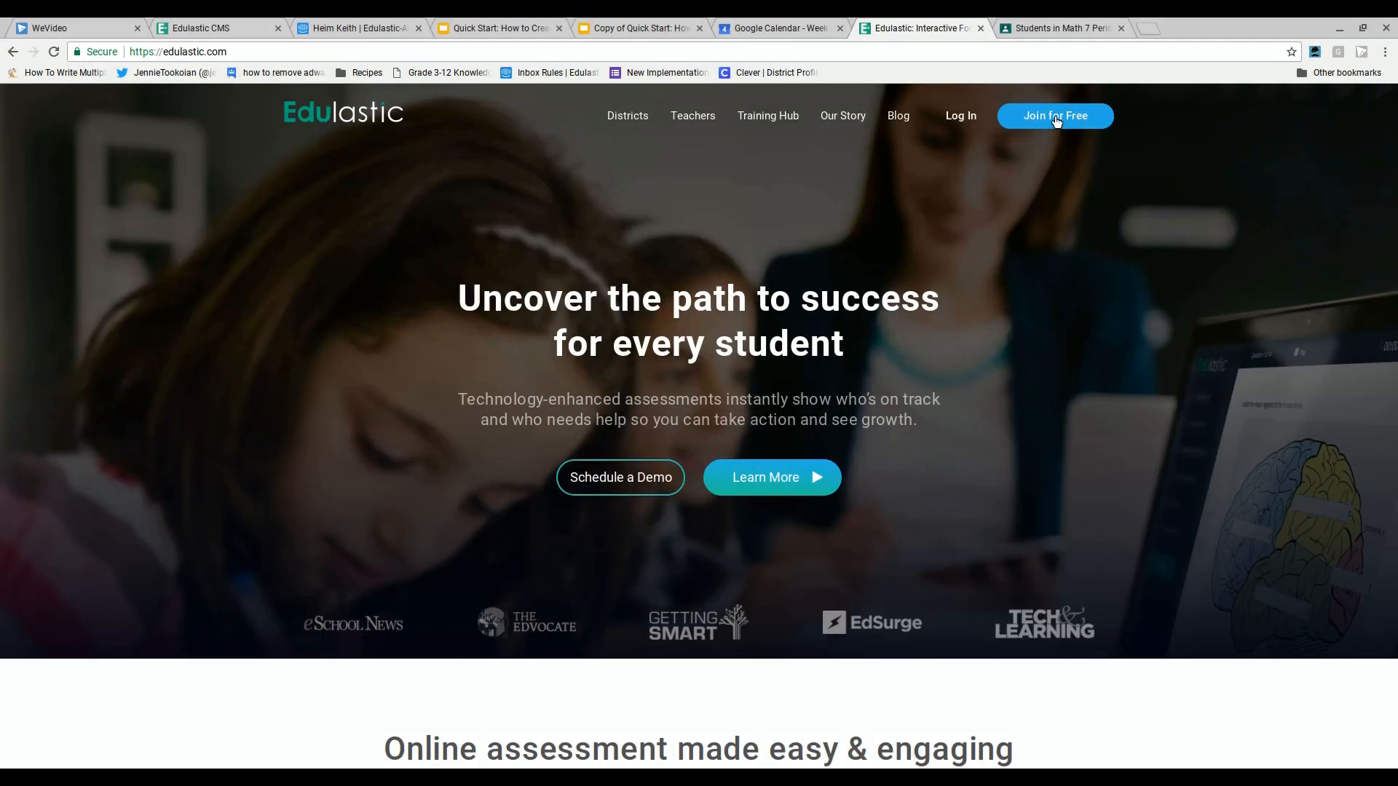
Start free account creation from edulastic.com via 'Join for Free'
click(1054, 117)
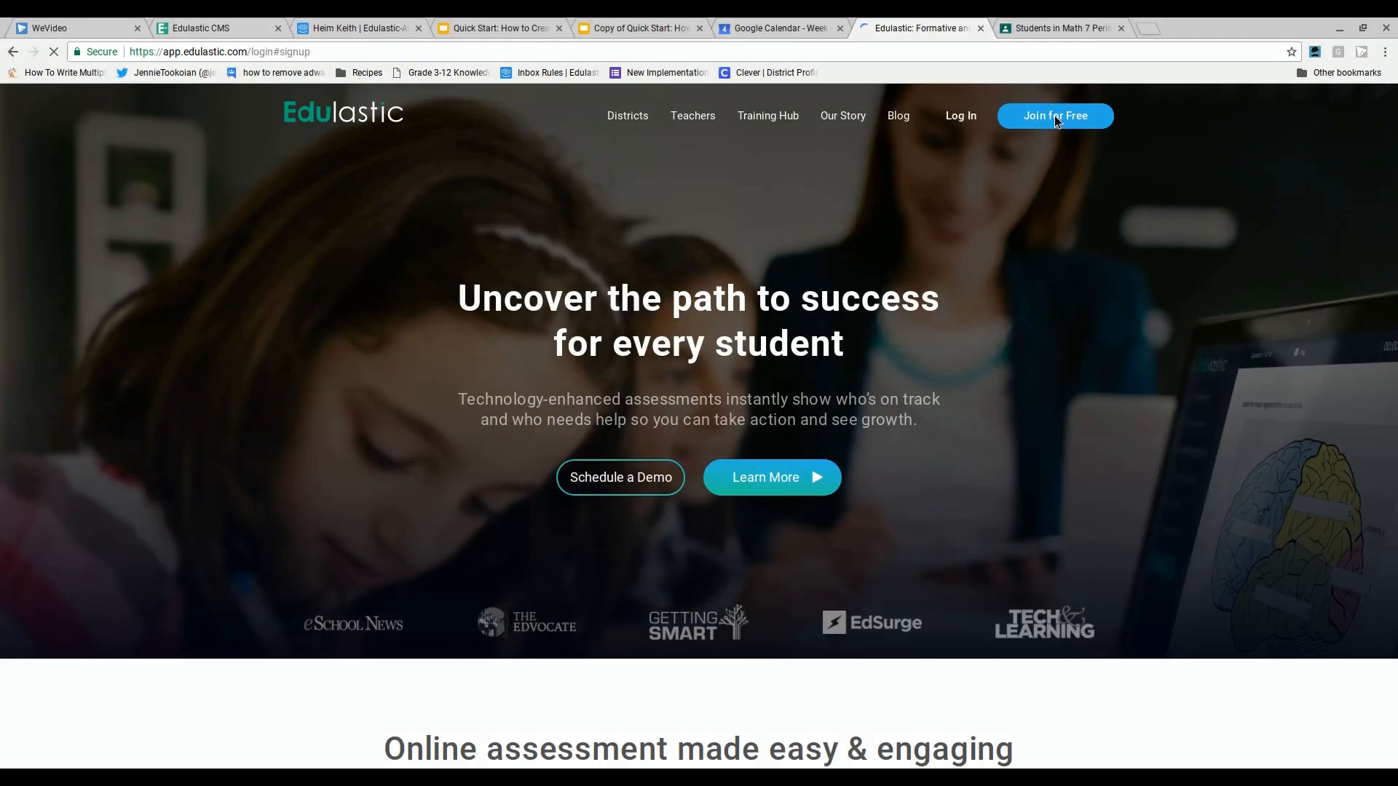
click(1054, 117)
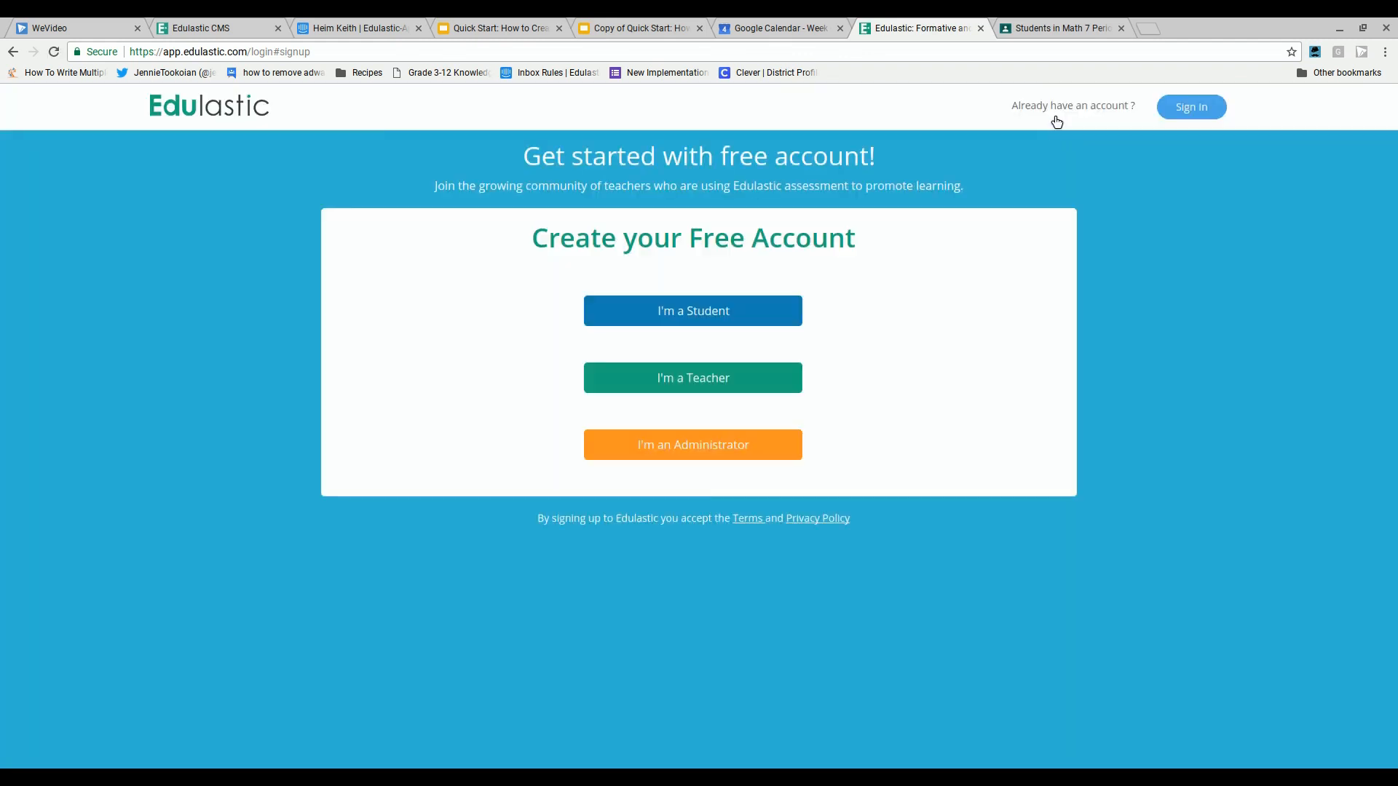
mouse_move(693, 377)
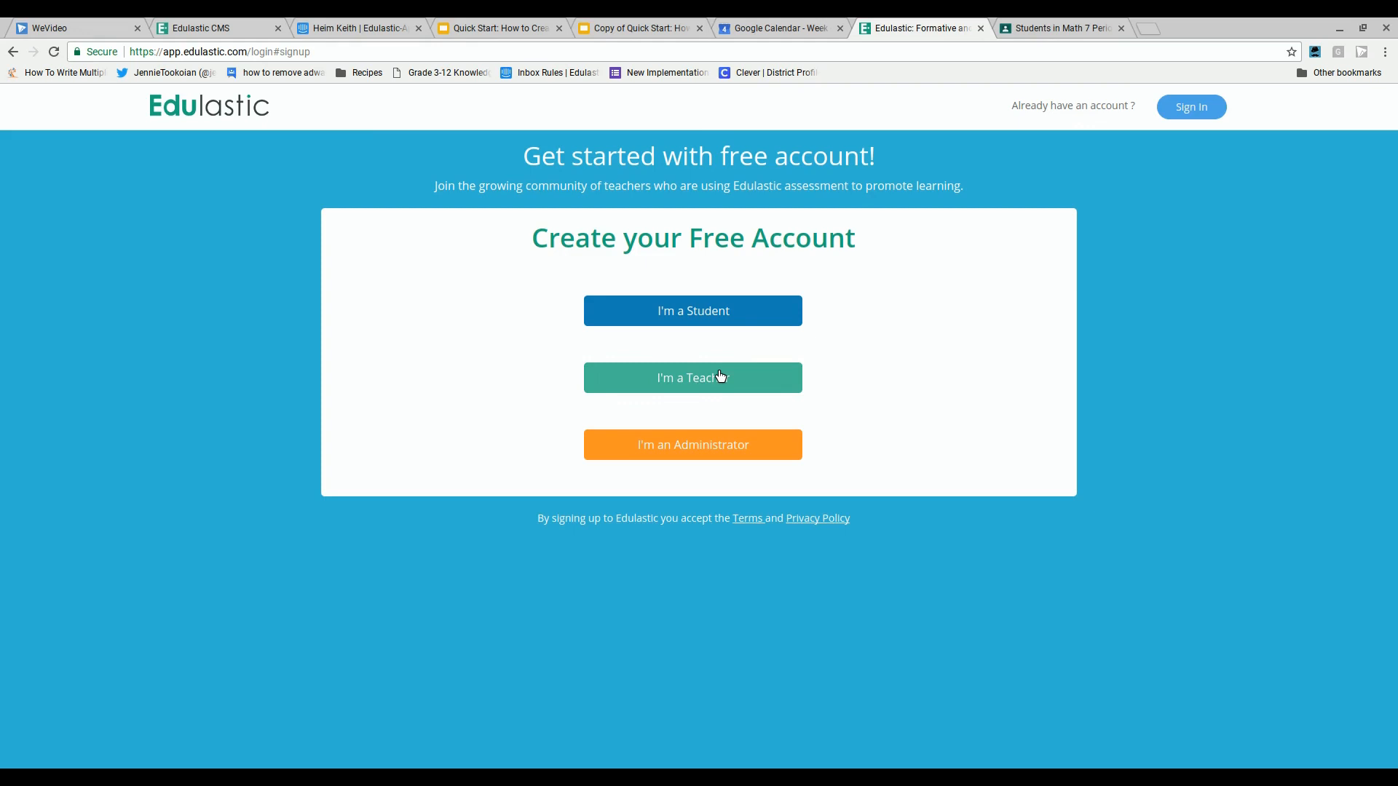
Register as a teacher using Google sign-up with the teacher's Google account
click(691, 377)
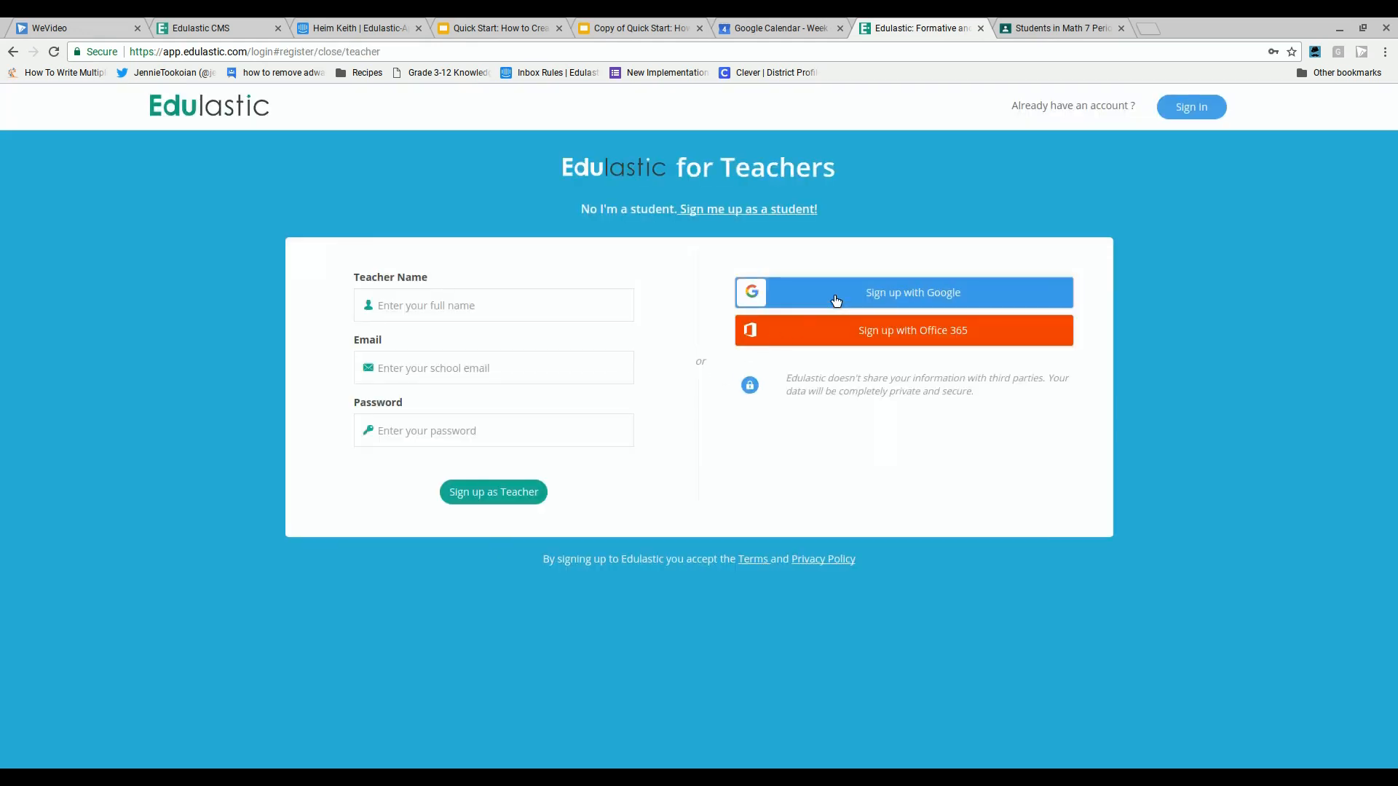
click(903, 293)
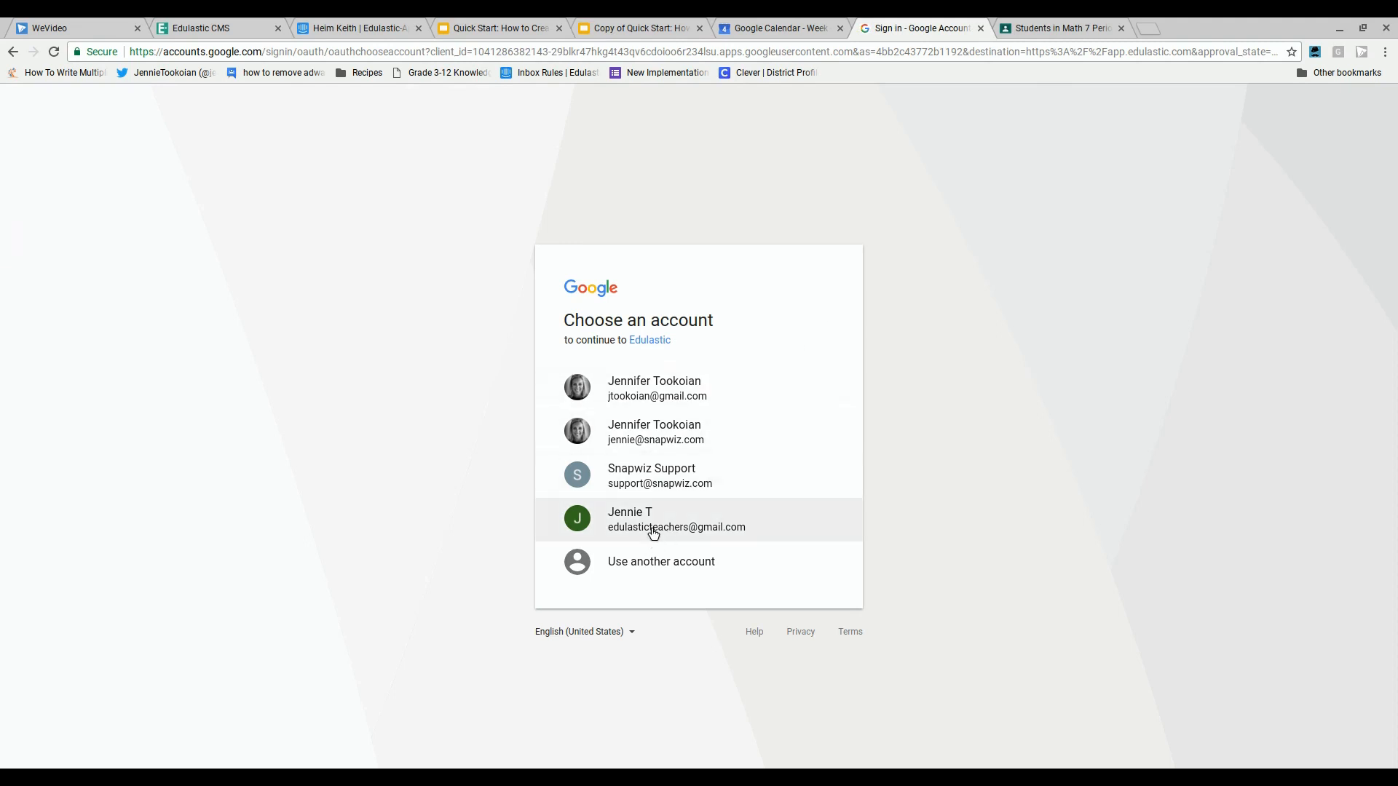
mouse_move(653, 527)
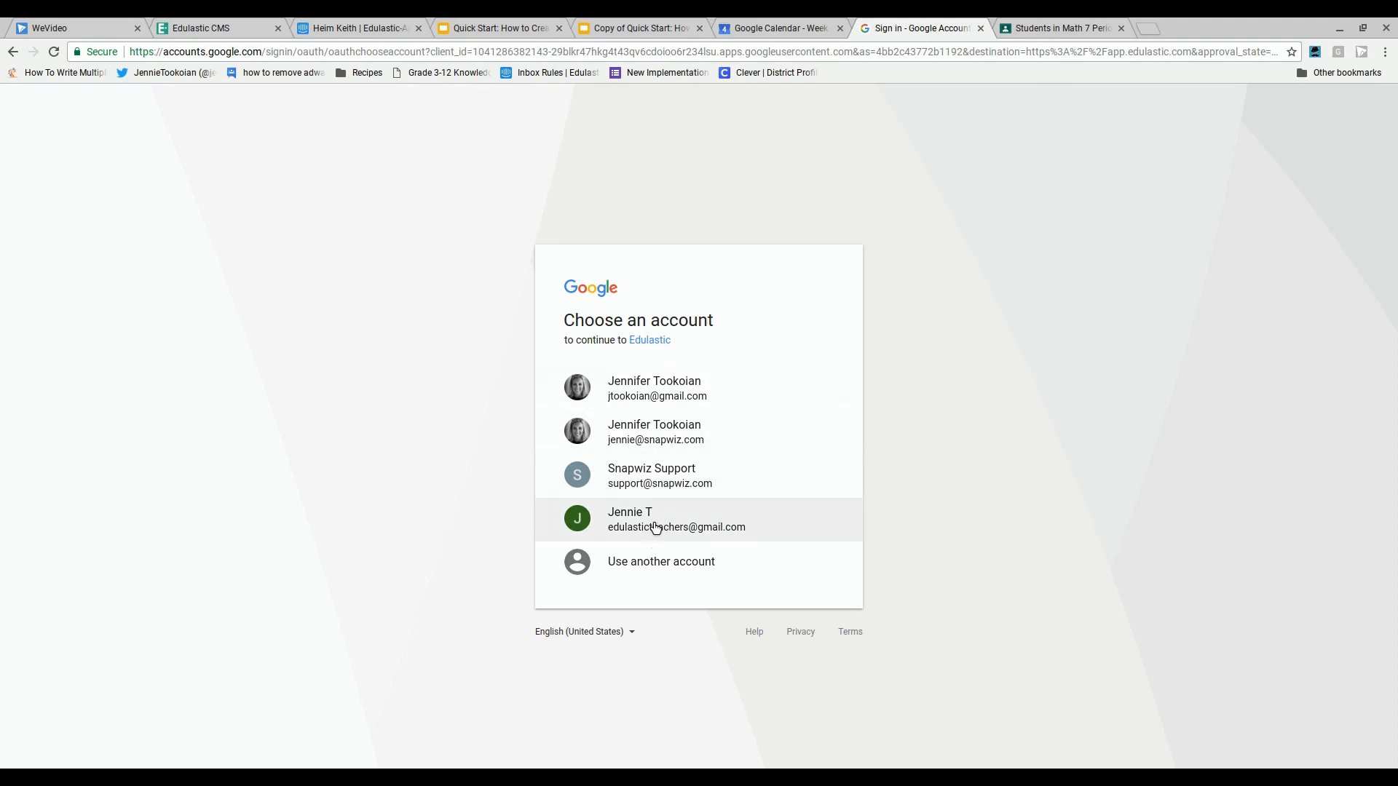
click(675, 519)
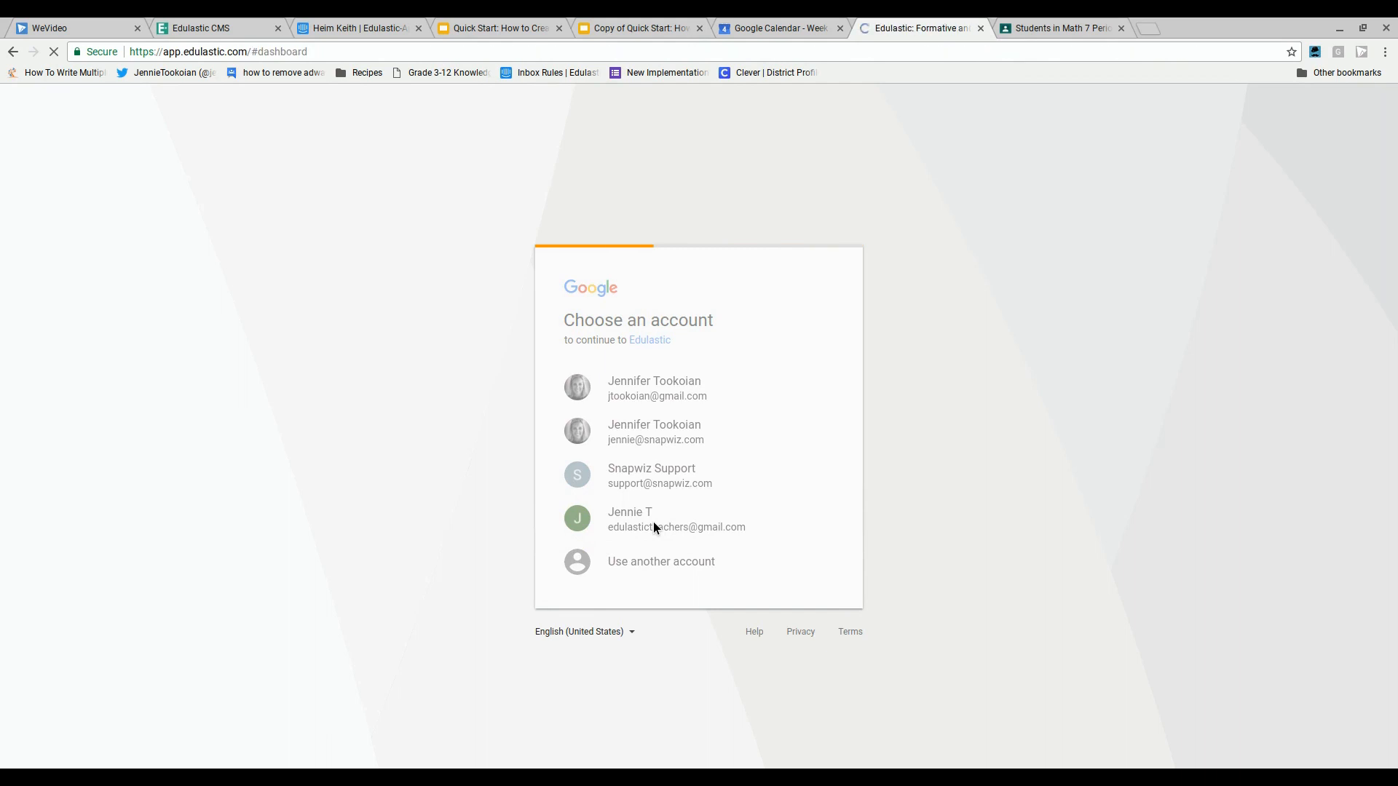
click(653, 519)
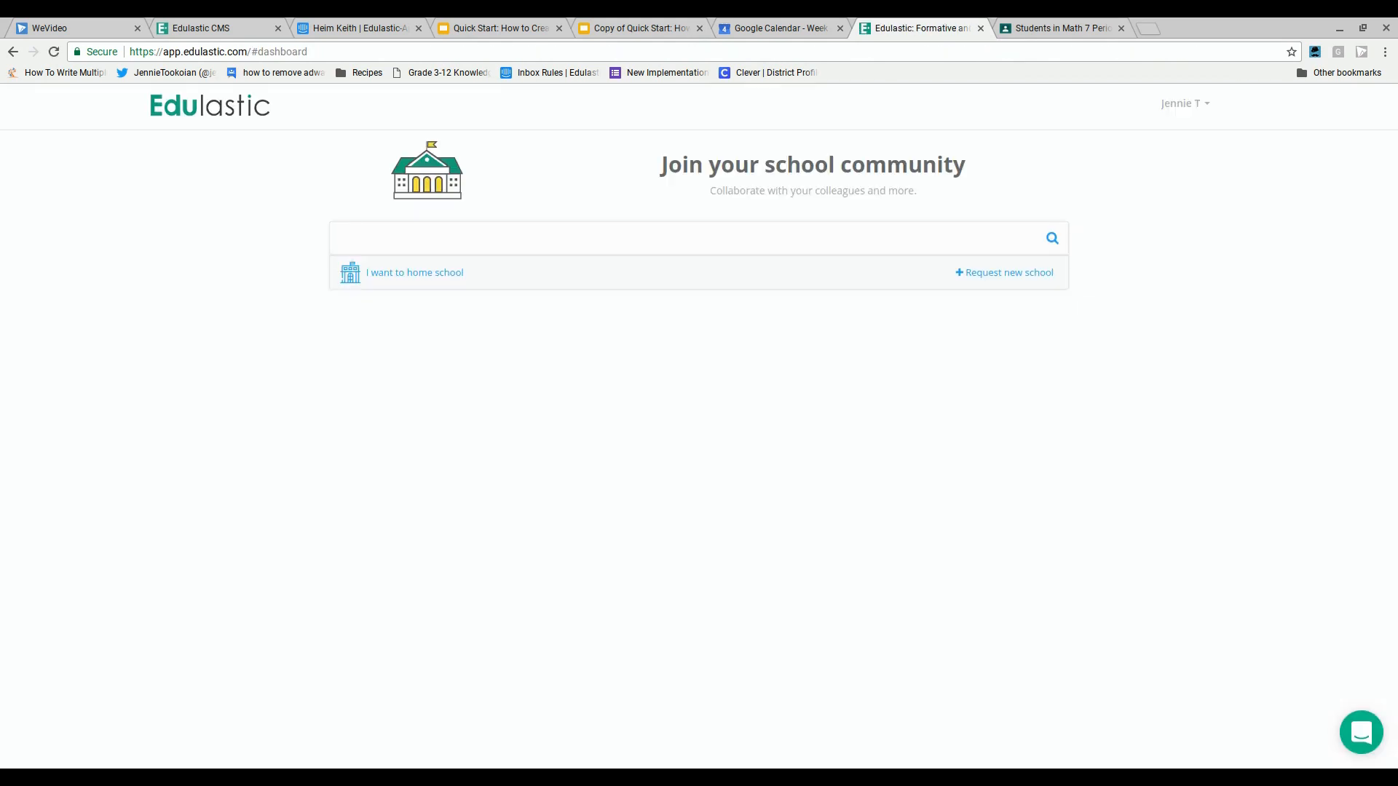
Search for the school by zip code 93711
text(93711)
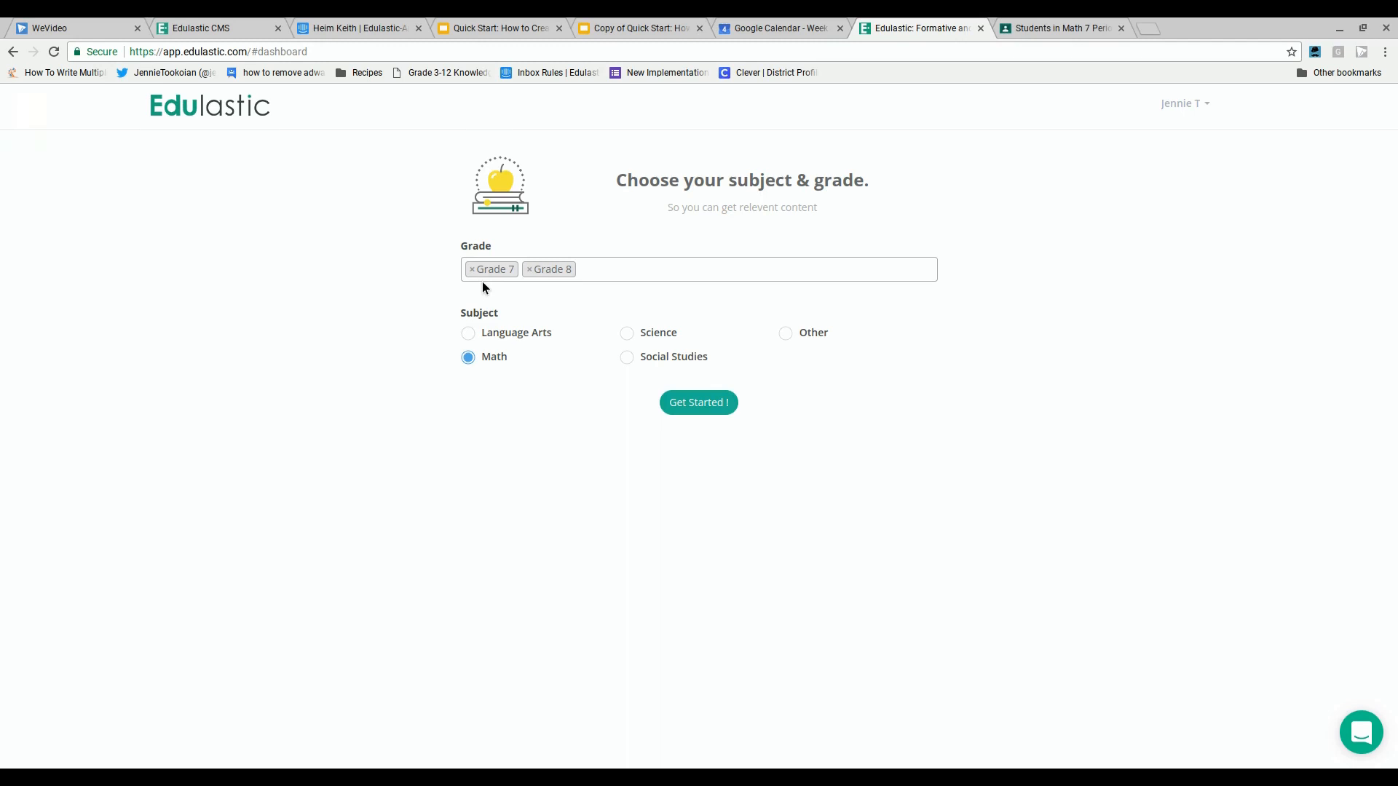
mouse_move(718, 448)
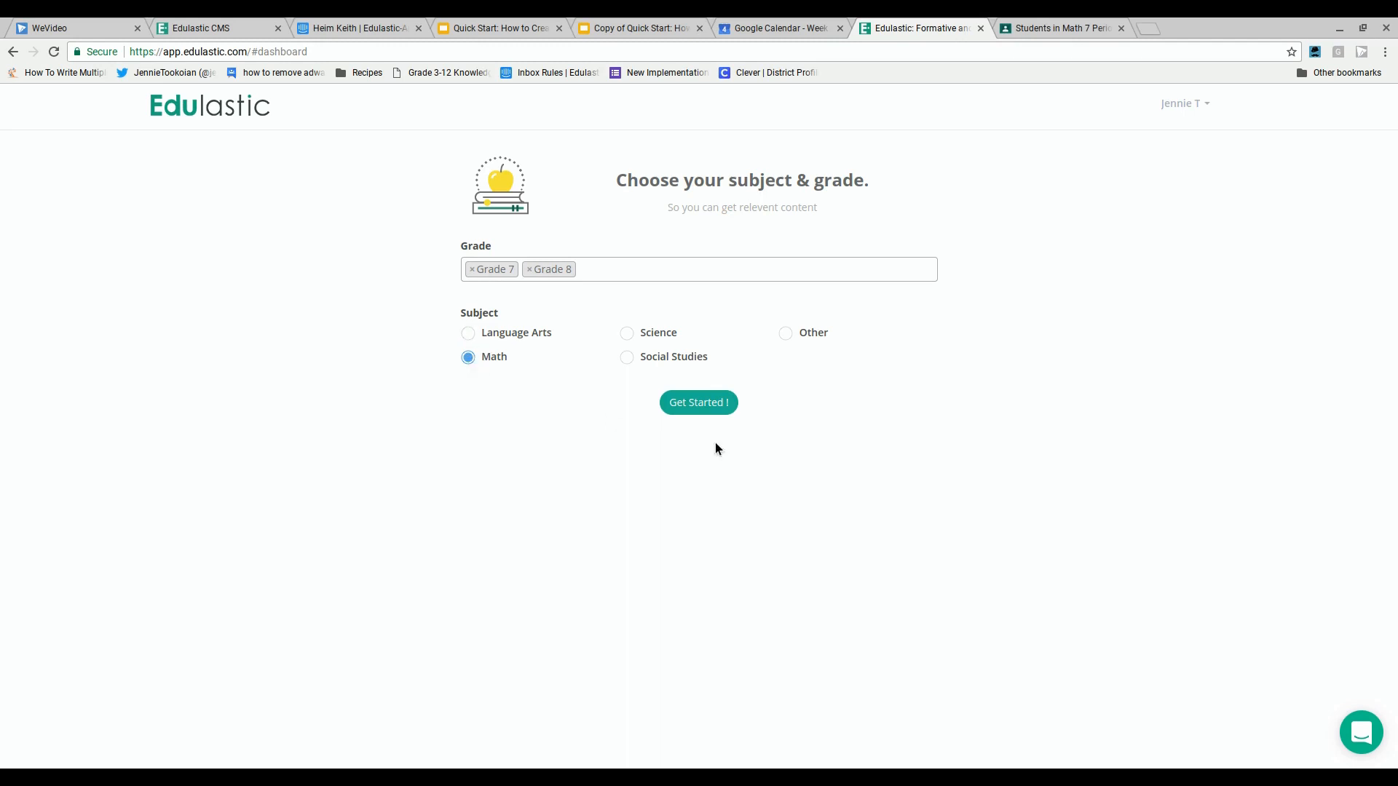
Finish subject and grade setup with 'Get Started!' to reach the dashboard
click(698, 401)
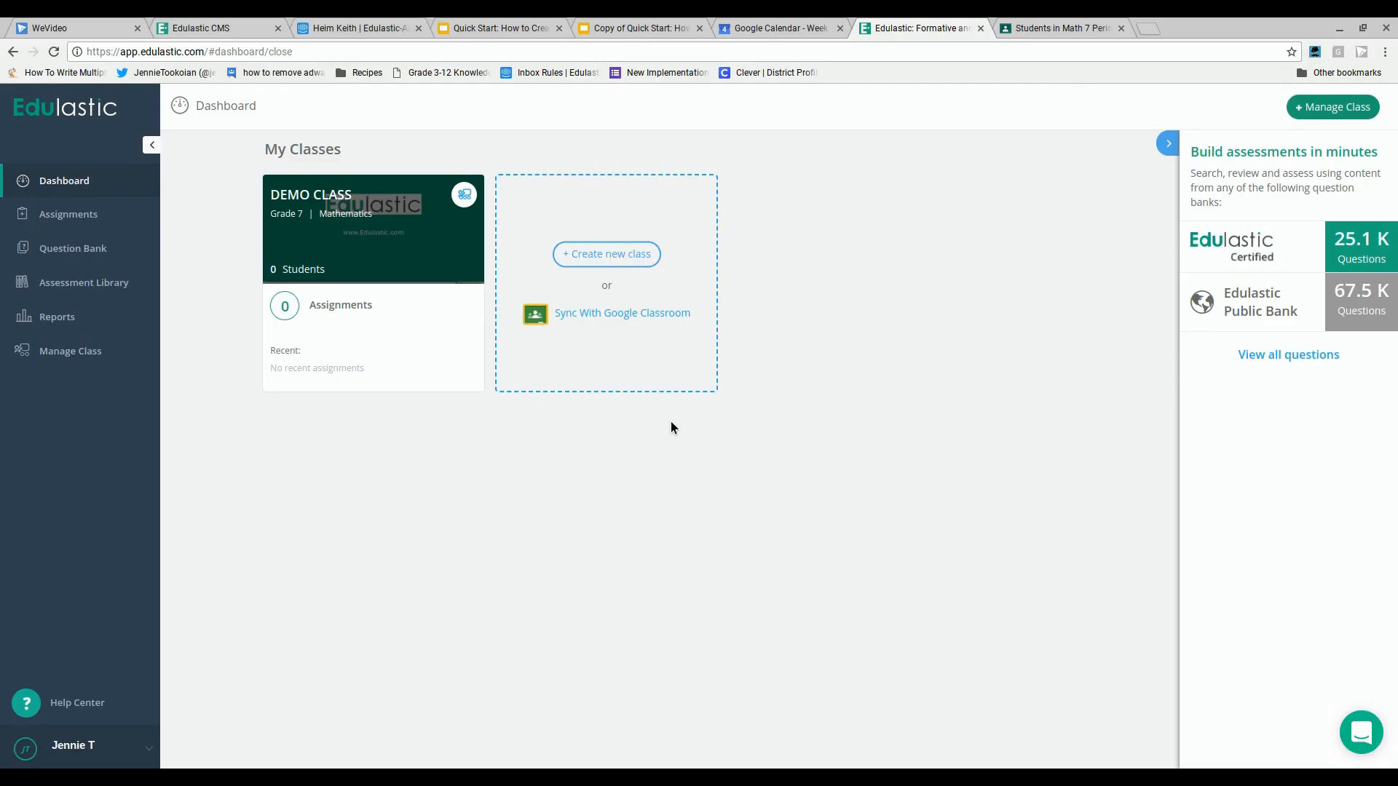
mouse_move(577, 320)
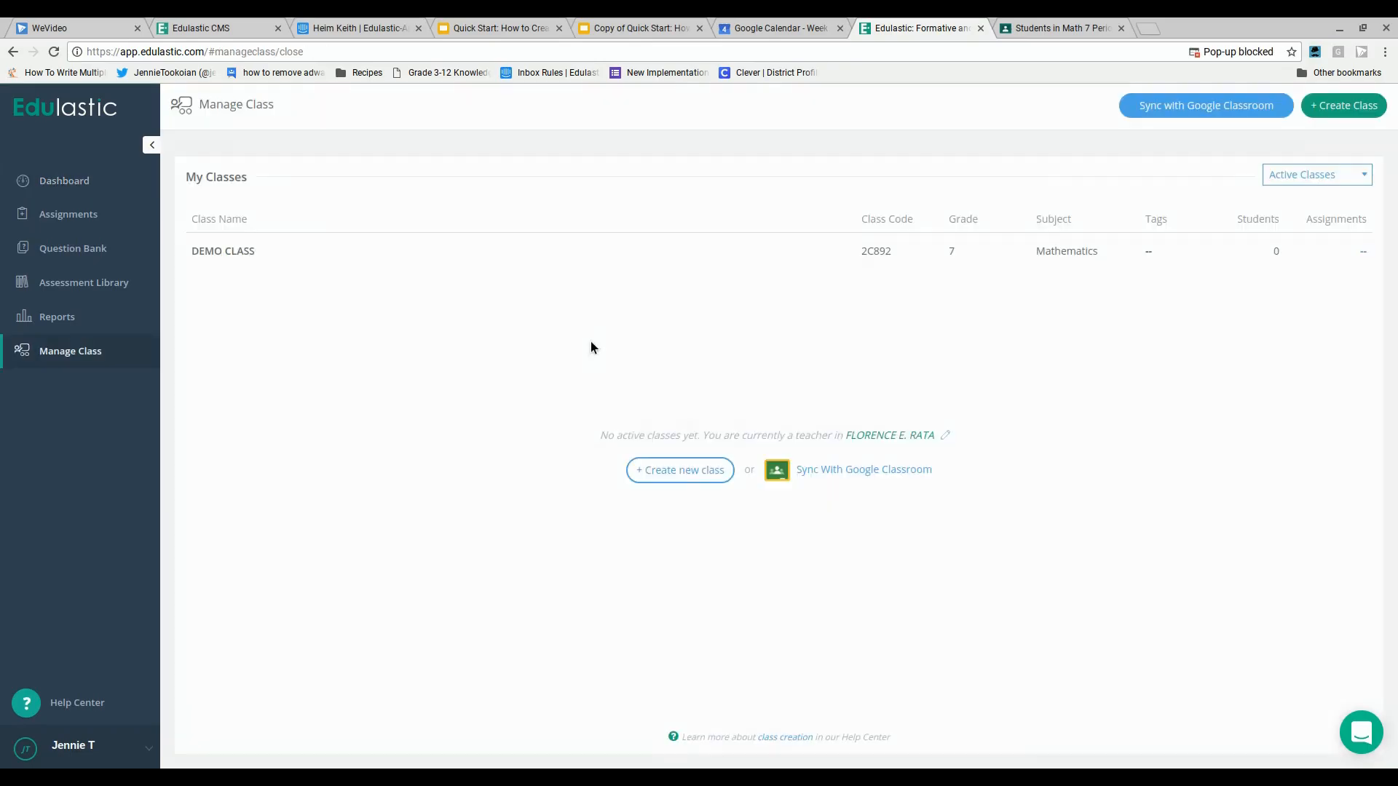
Sync with Google Classroom, choose the grade and import, then begin a new class
click(864, 469)
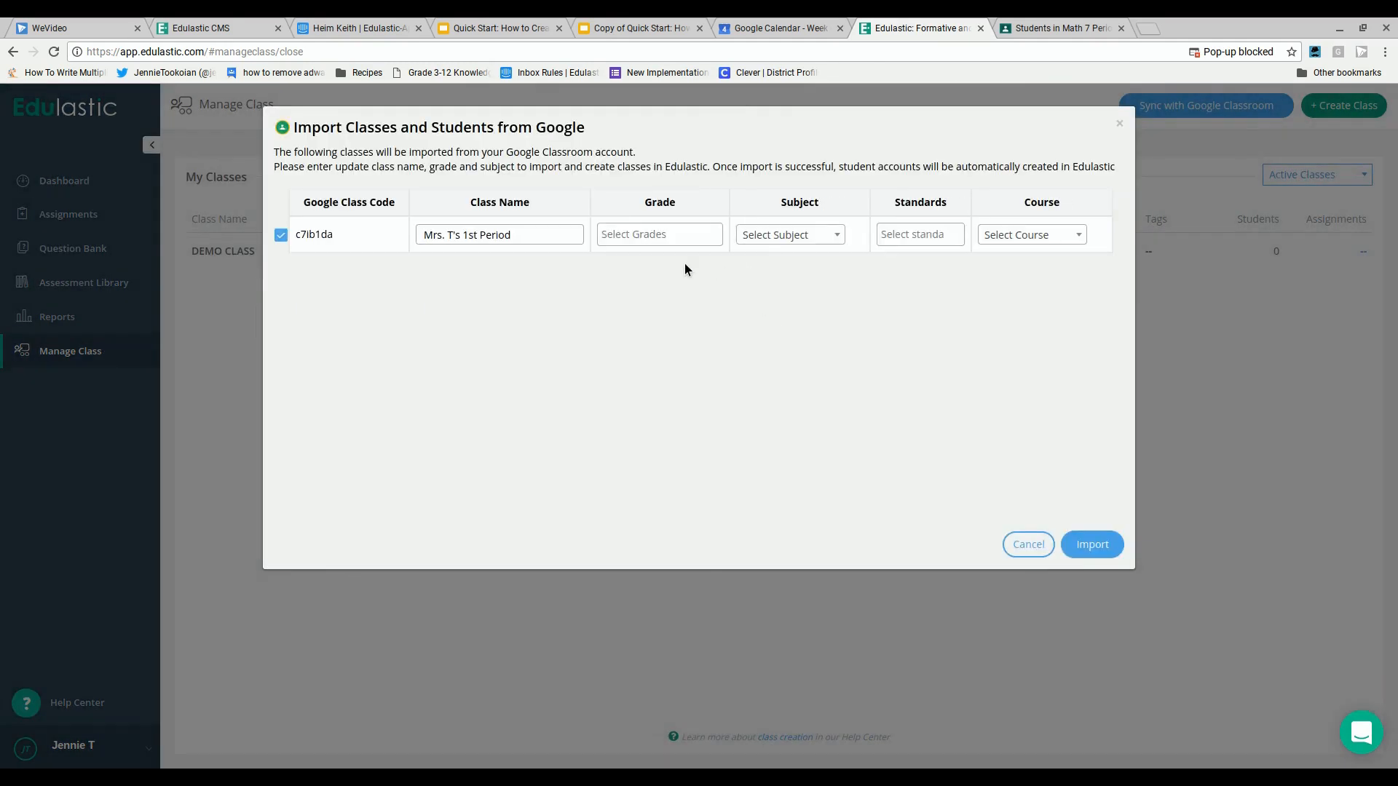
click(658, 233)
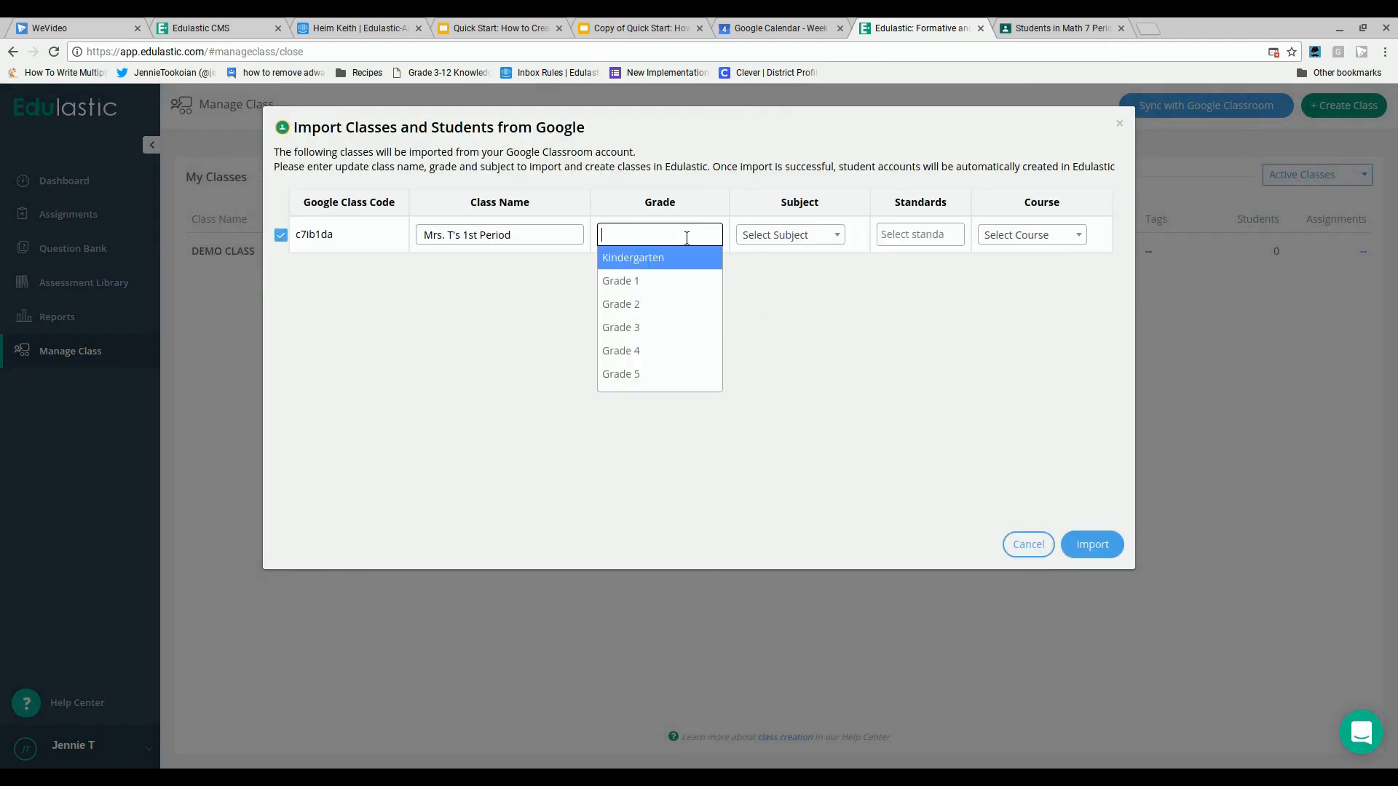
click(1090, 545)
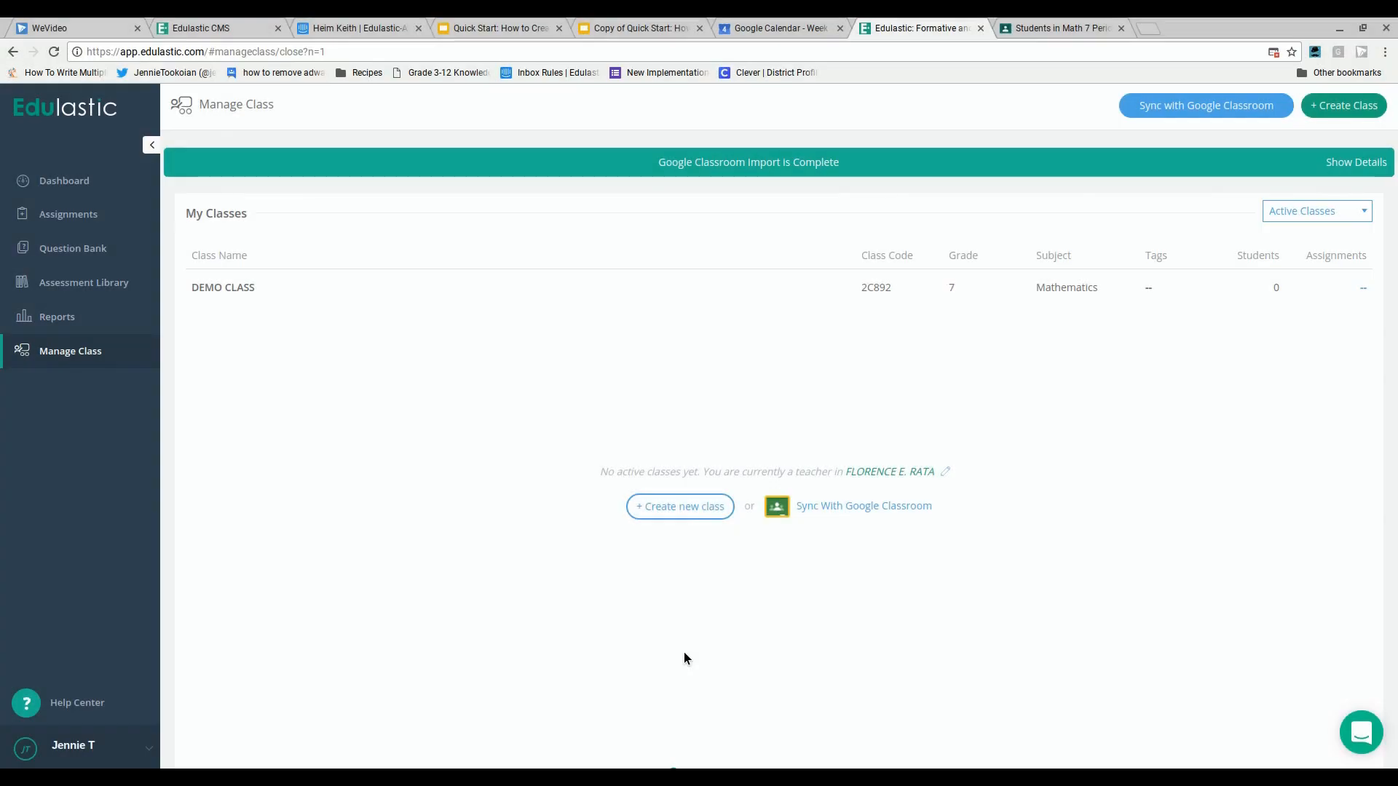
mouse_move(680, 505)
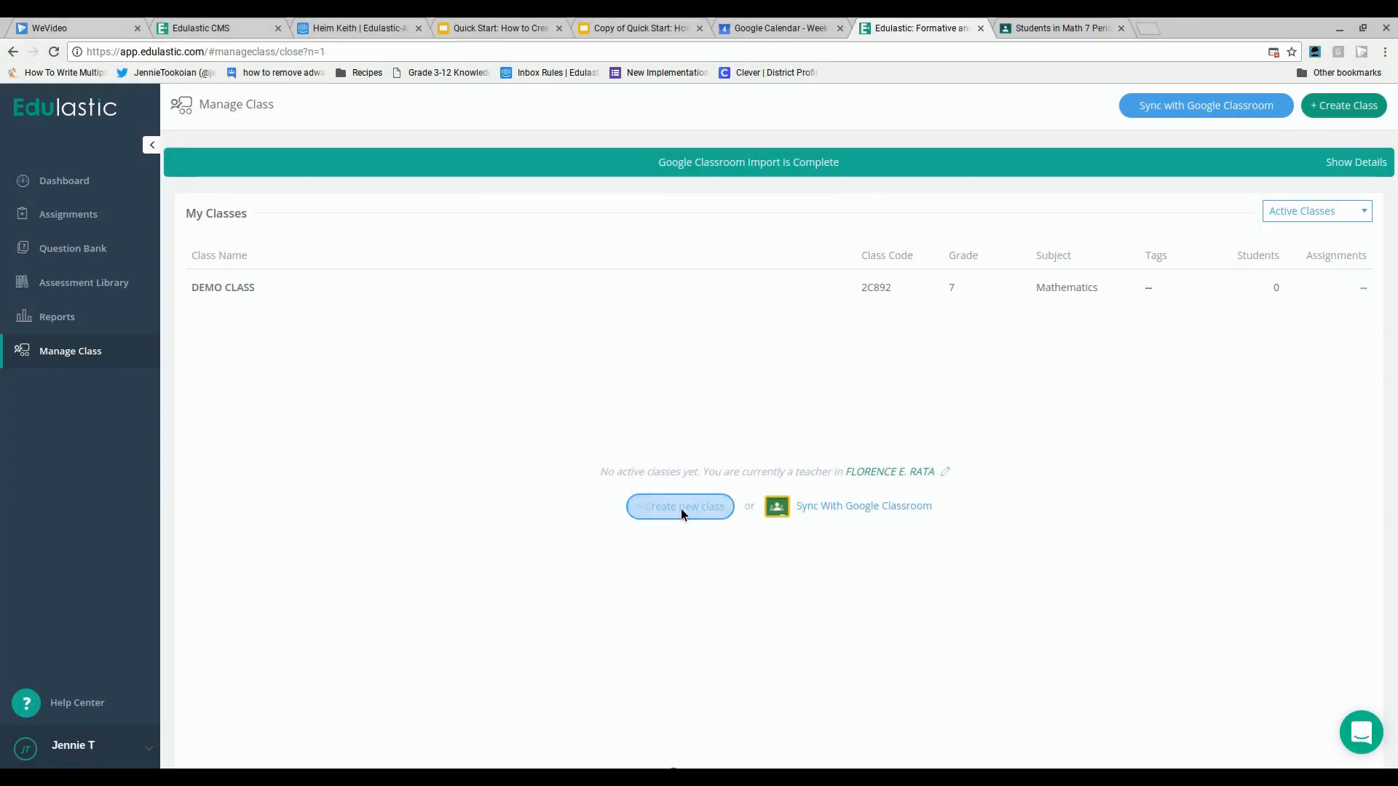
click(680, 507)
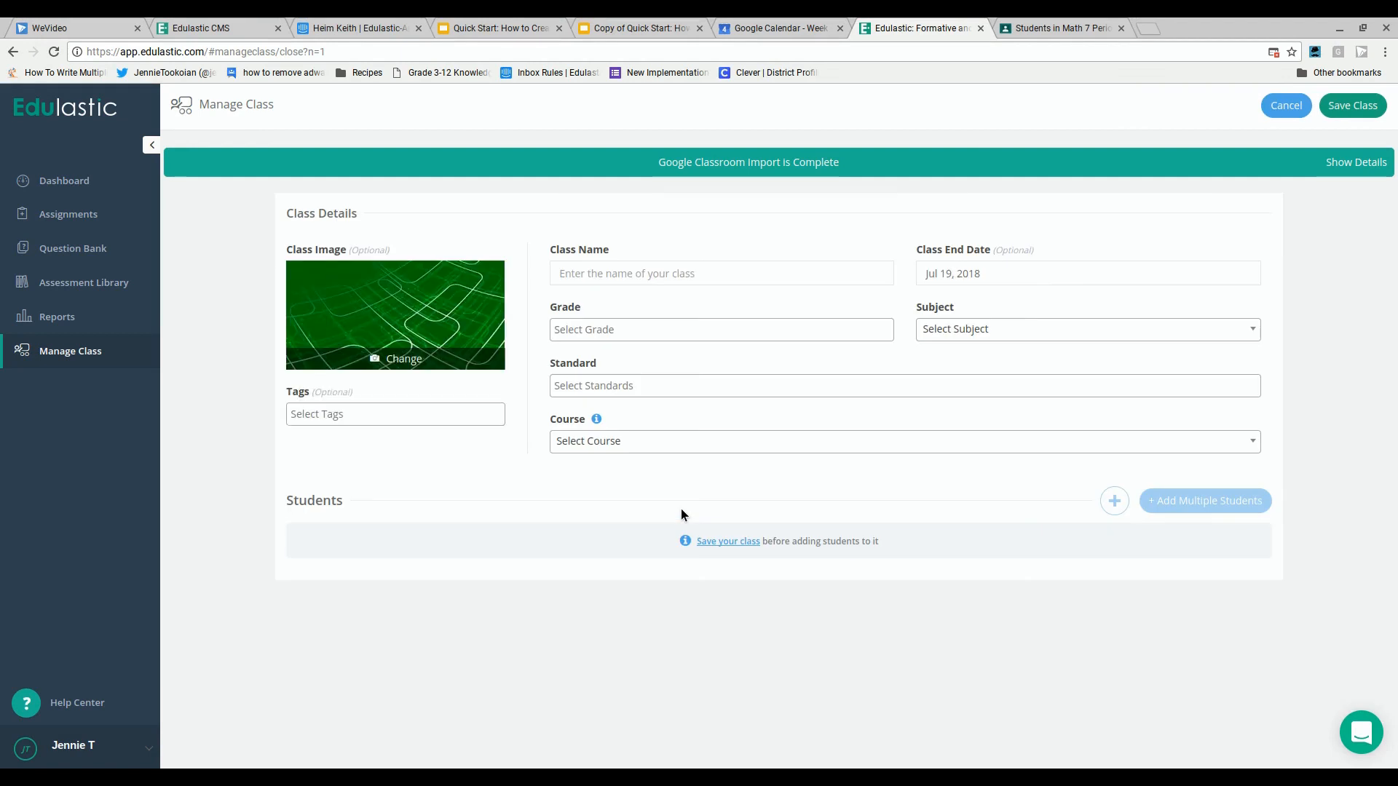